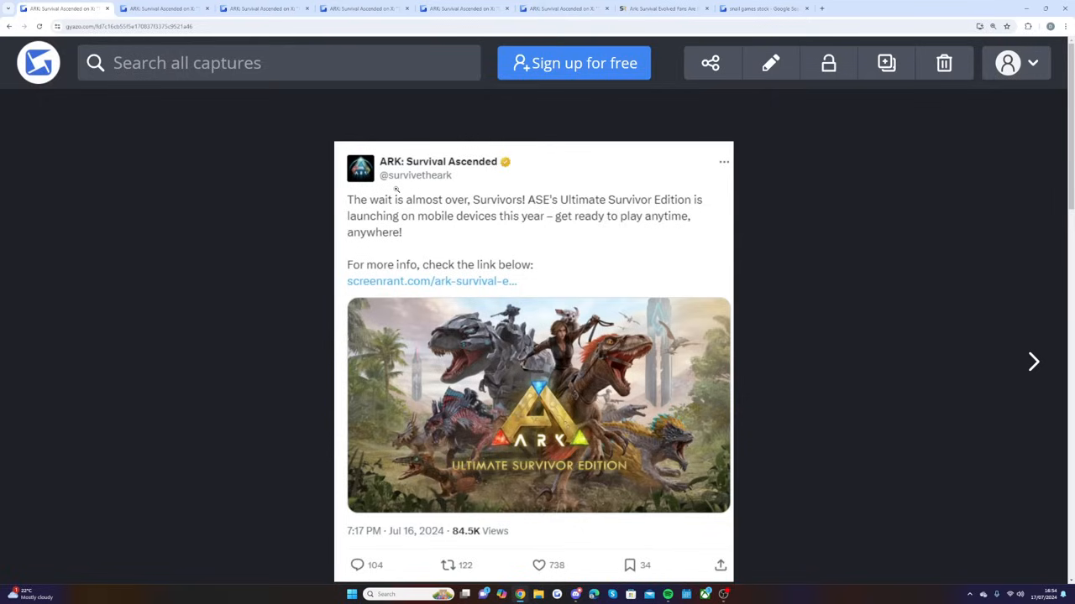
mouse_move(413, 551)
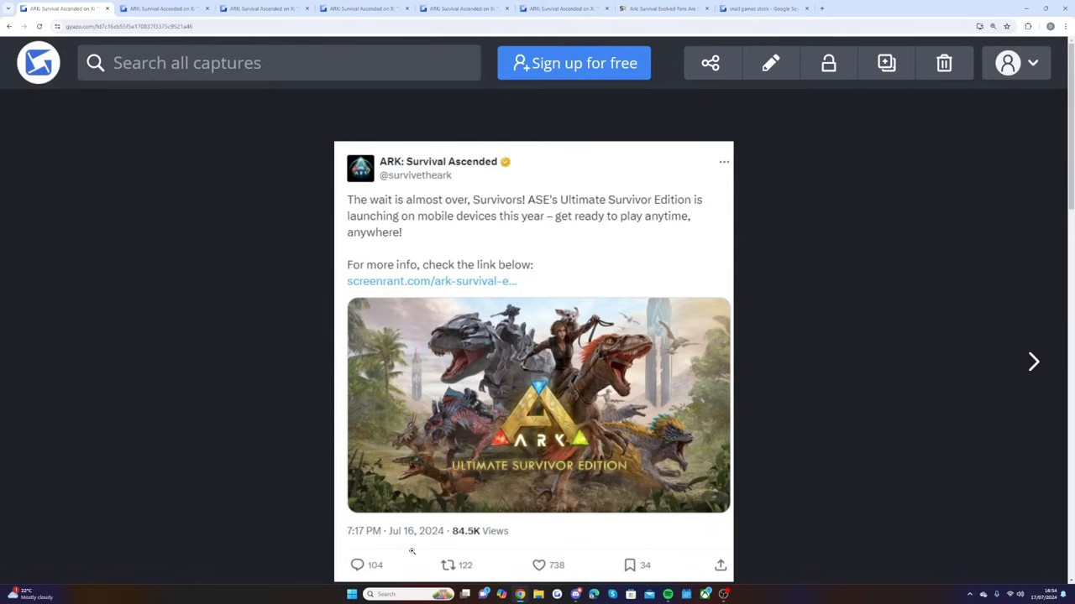
mouse_move(378, 210)
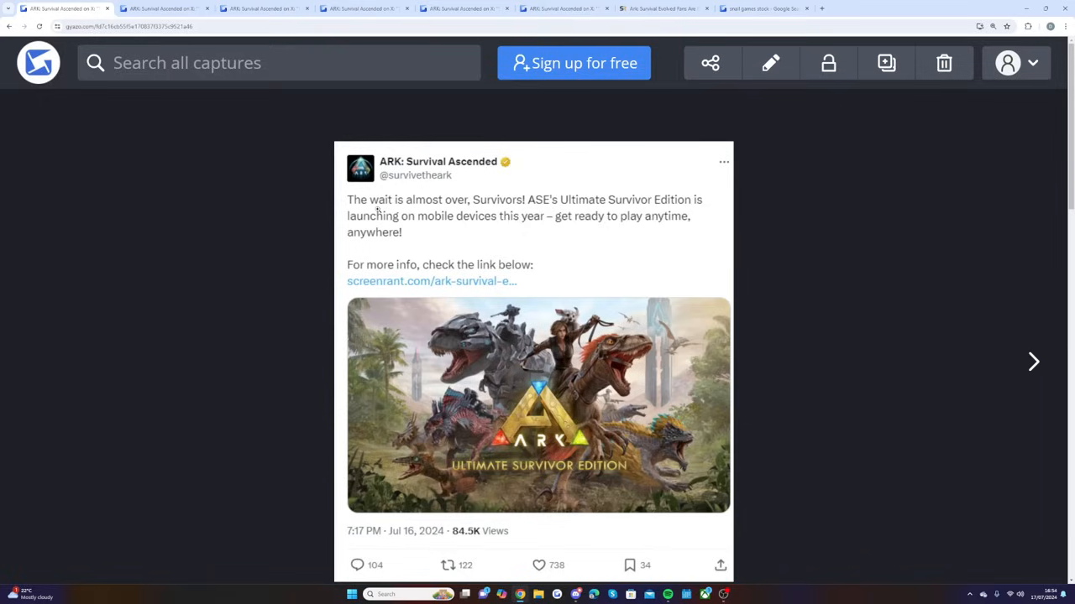
mouse_move(393, 214)
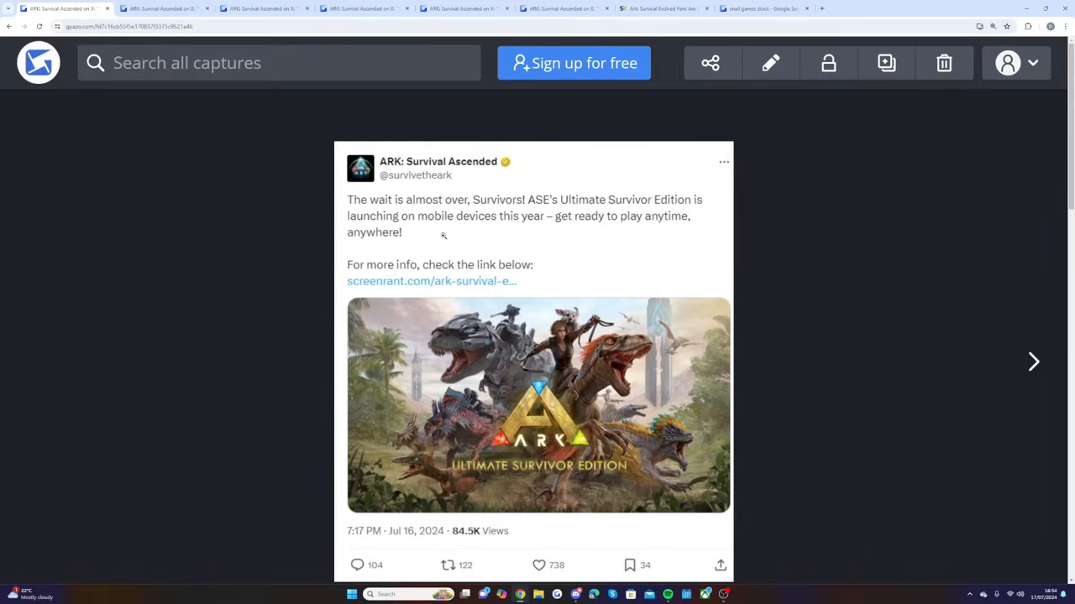
mouse_move(599, 232)
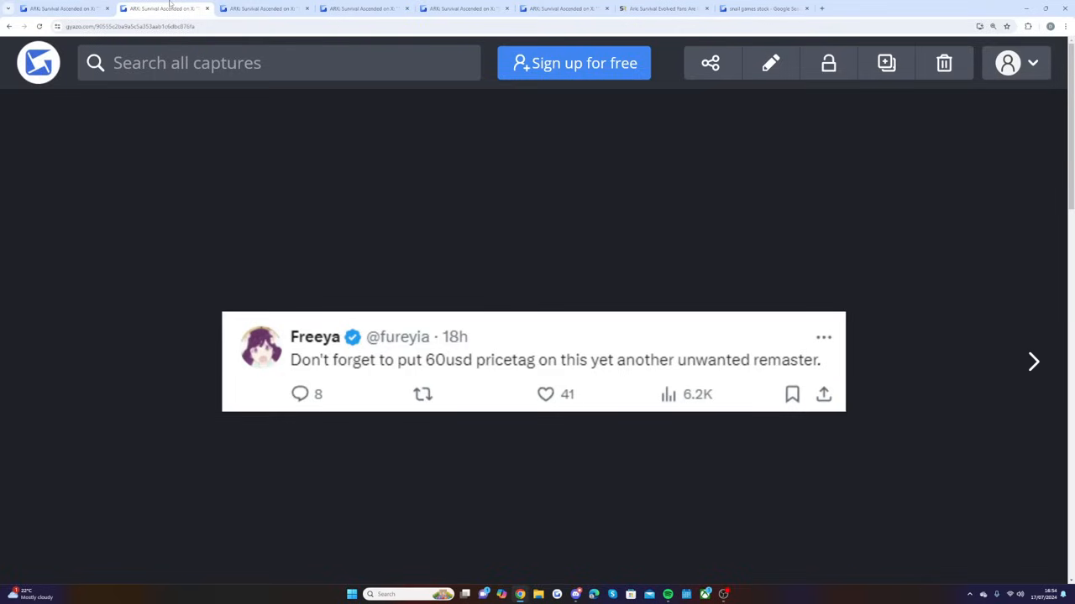
mouse_move(270, 237)
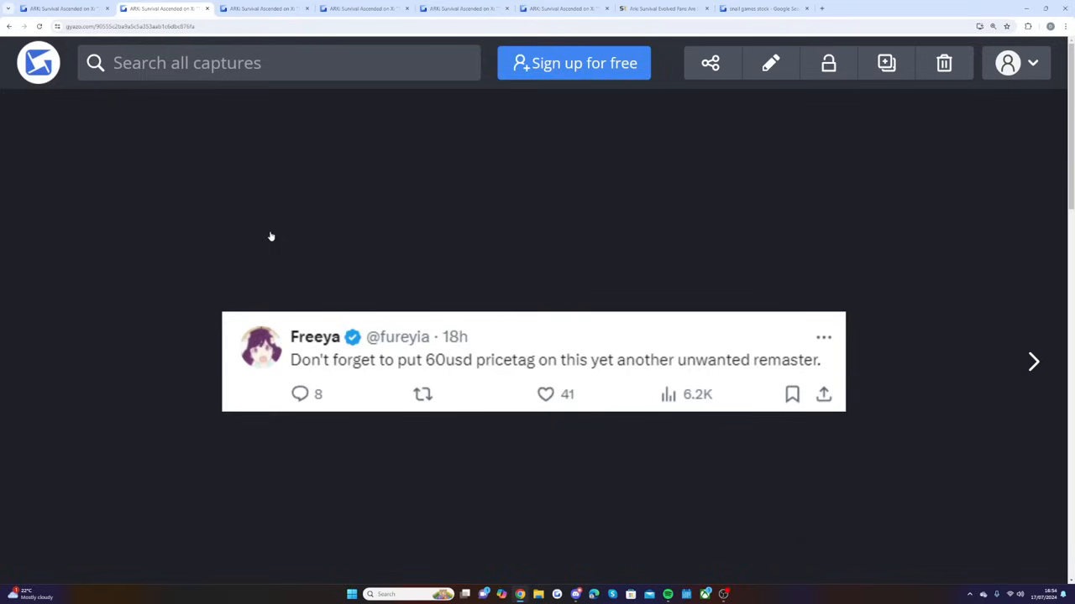
mouse_move(712, 330)
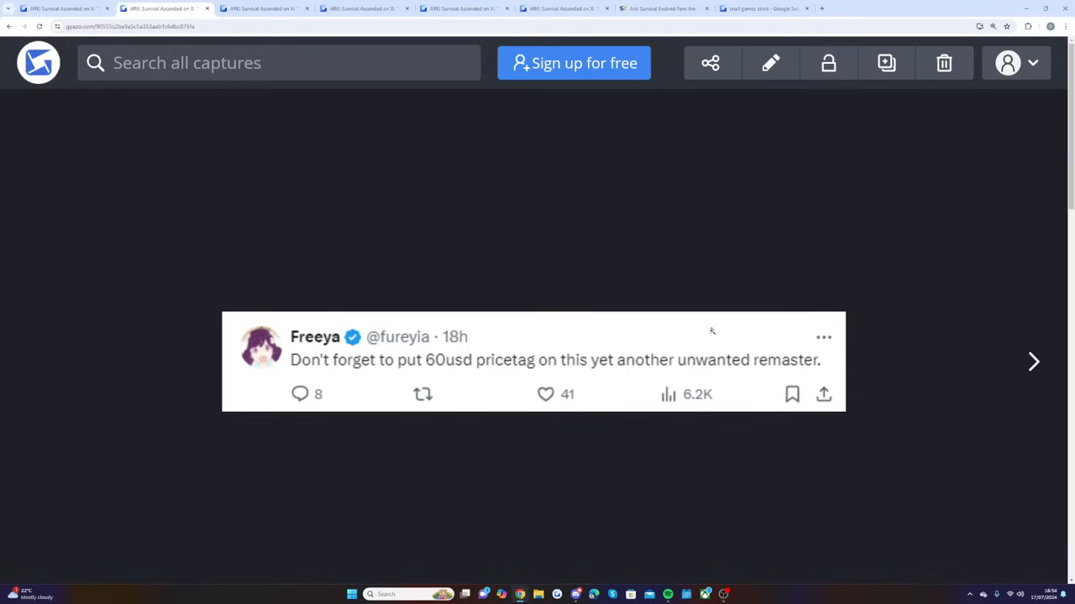
mouse_move(758, 331)
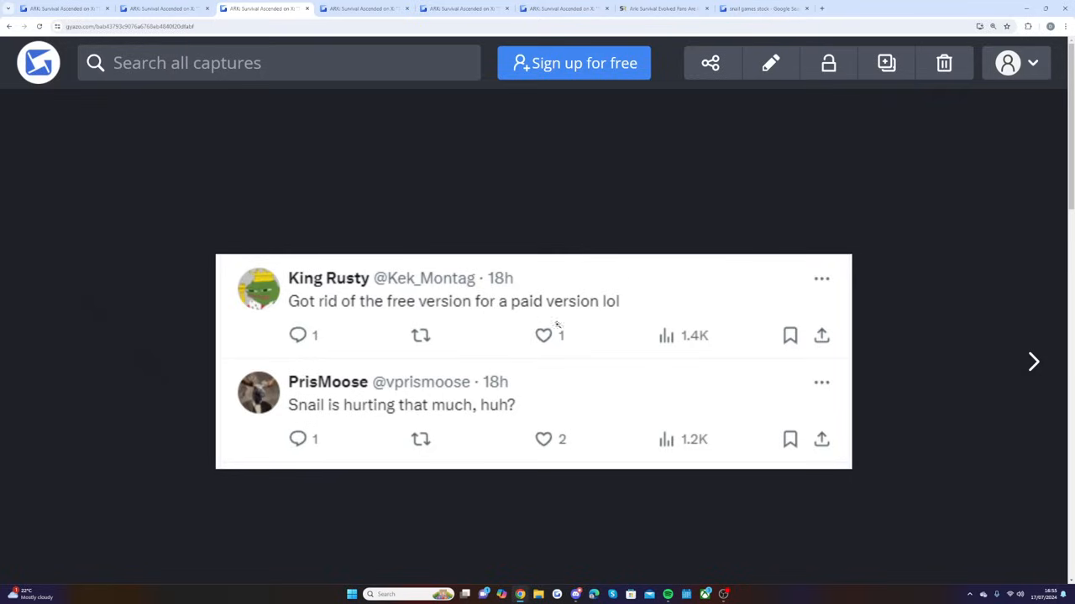
mouse_move(571, 324)
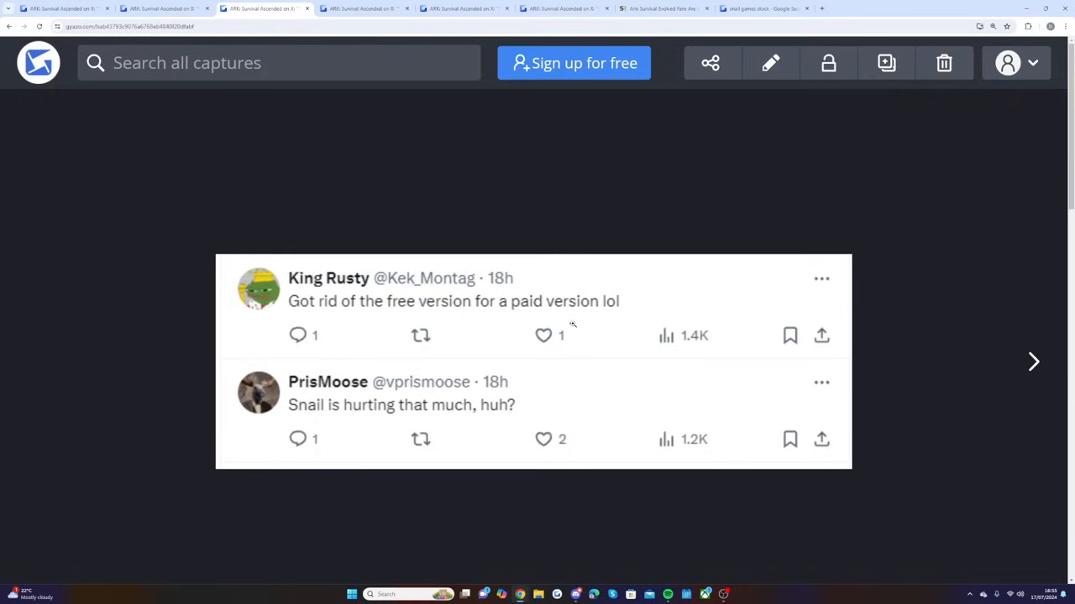
mouse_move(341, 417)
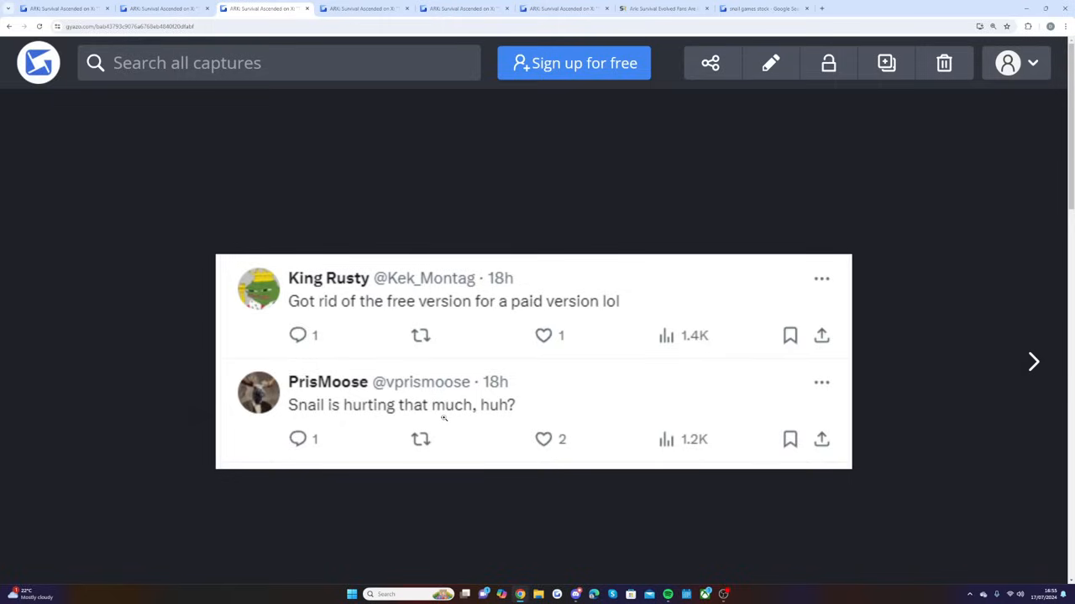
left_click(1032, 361)
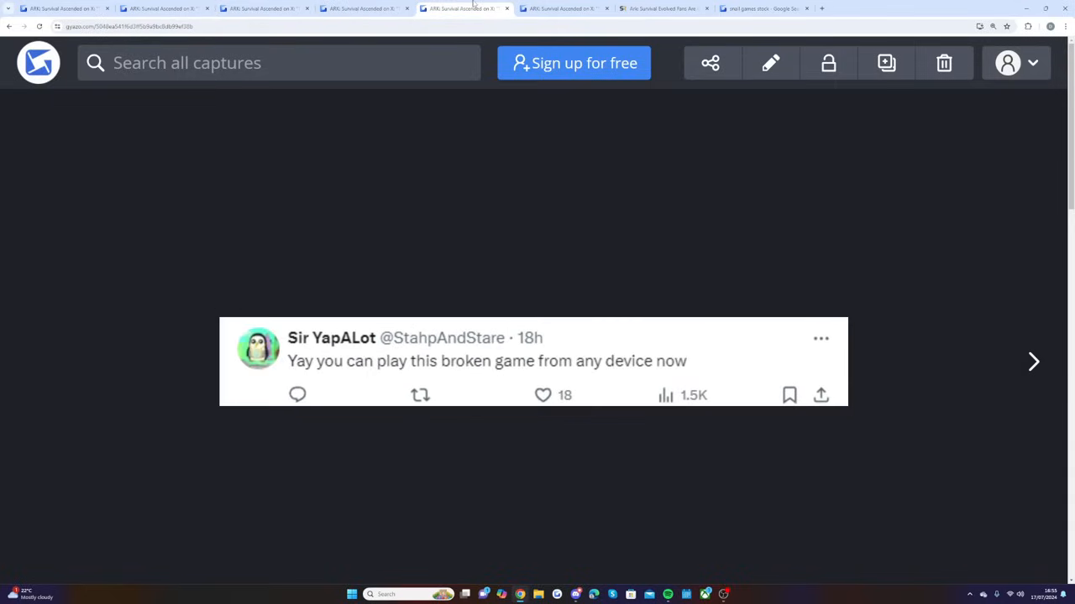
mouse_move(367, 389)
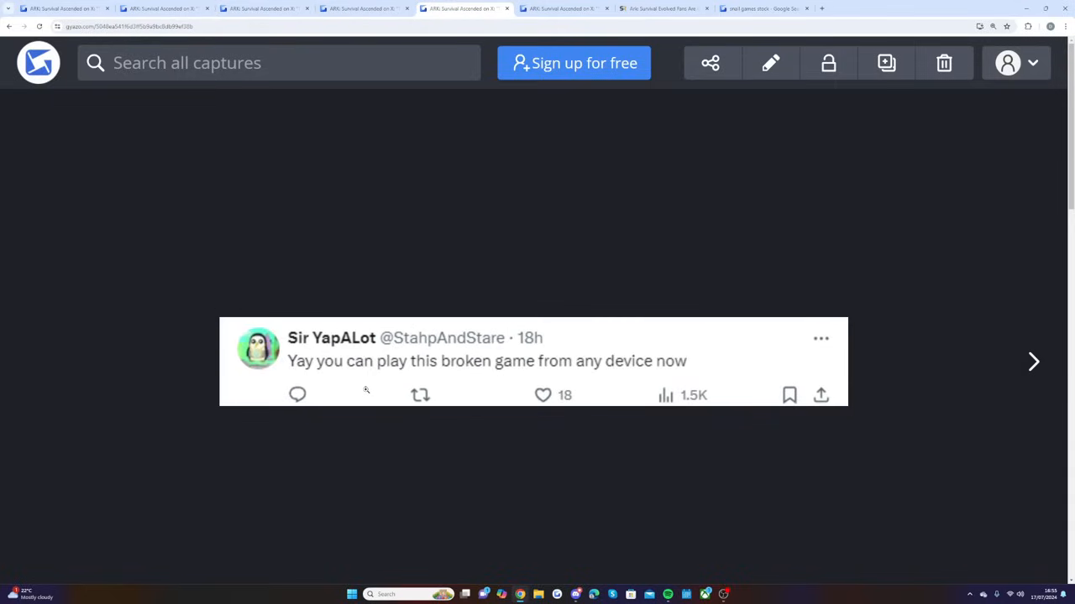
left_click(1033, 361)
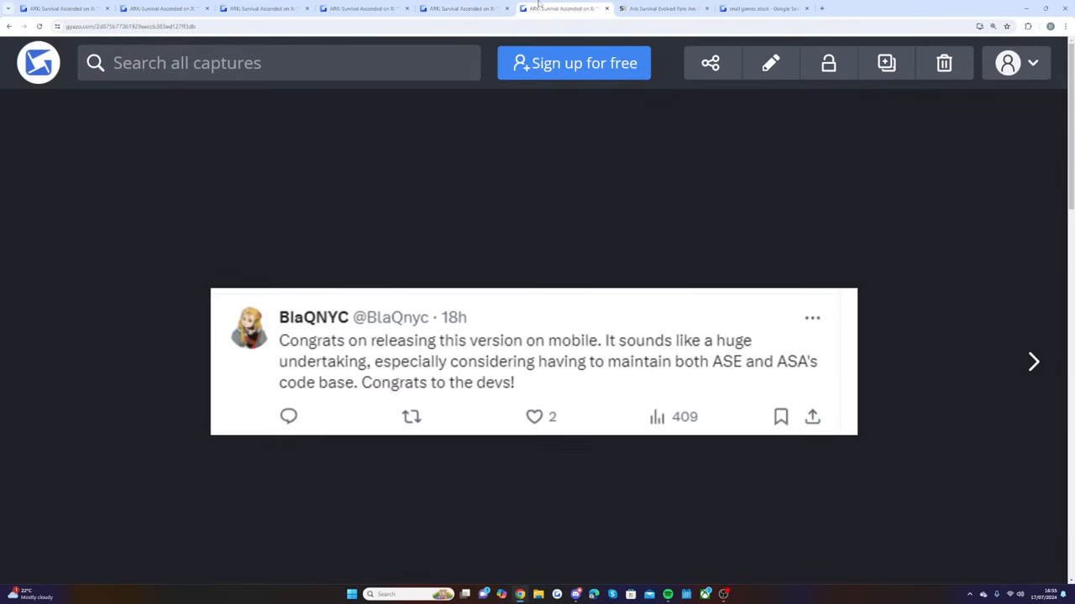
mouse_move(480, 166)
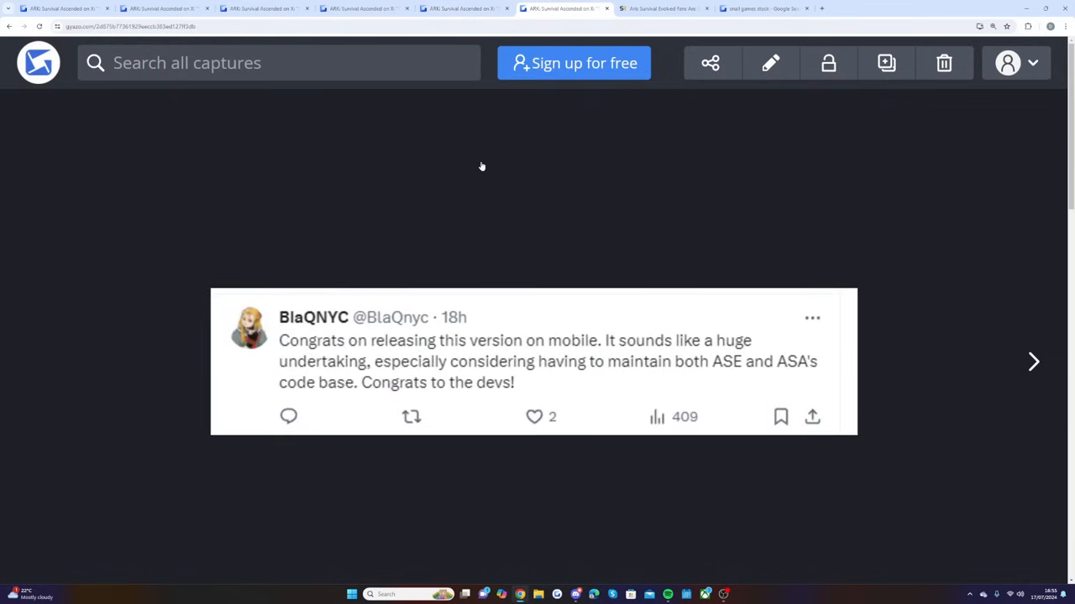
mouse_move(370, 305)
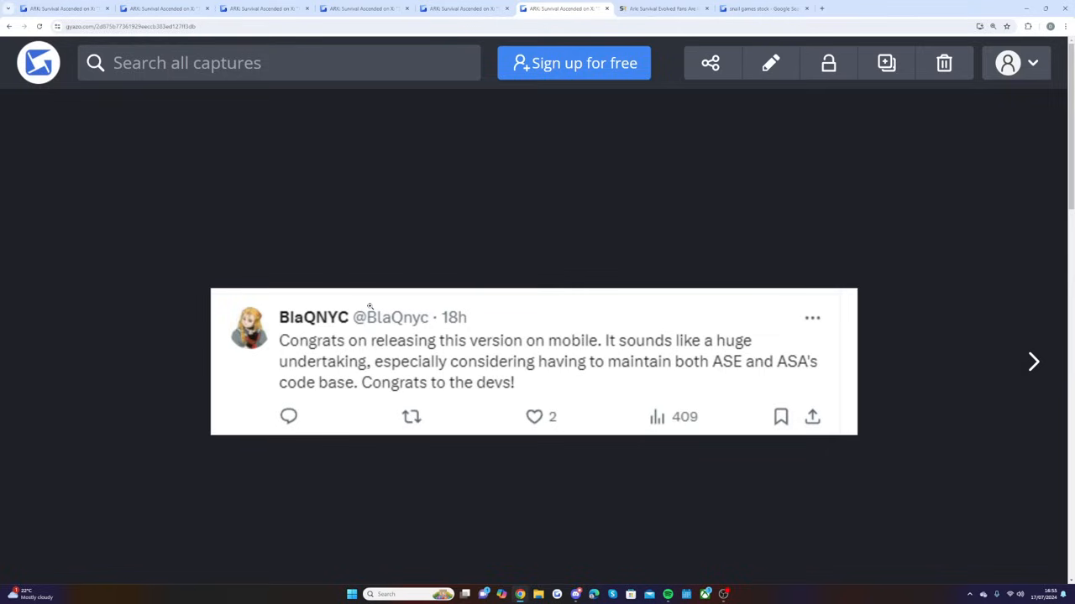
mouse_move(605, 377)
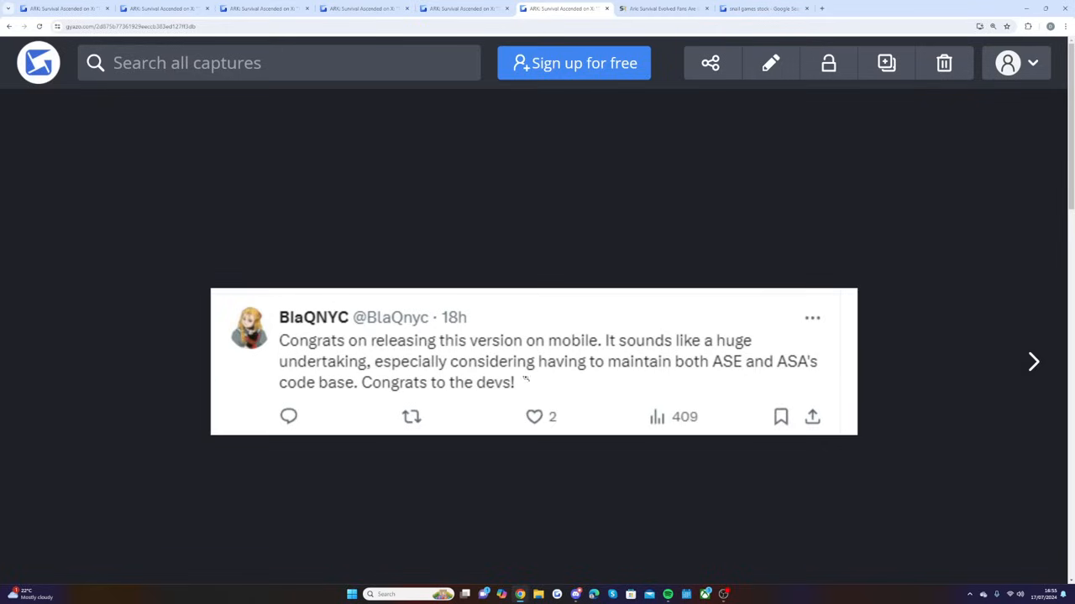
mouse_move(596, 379)
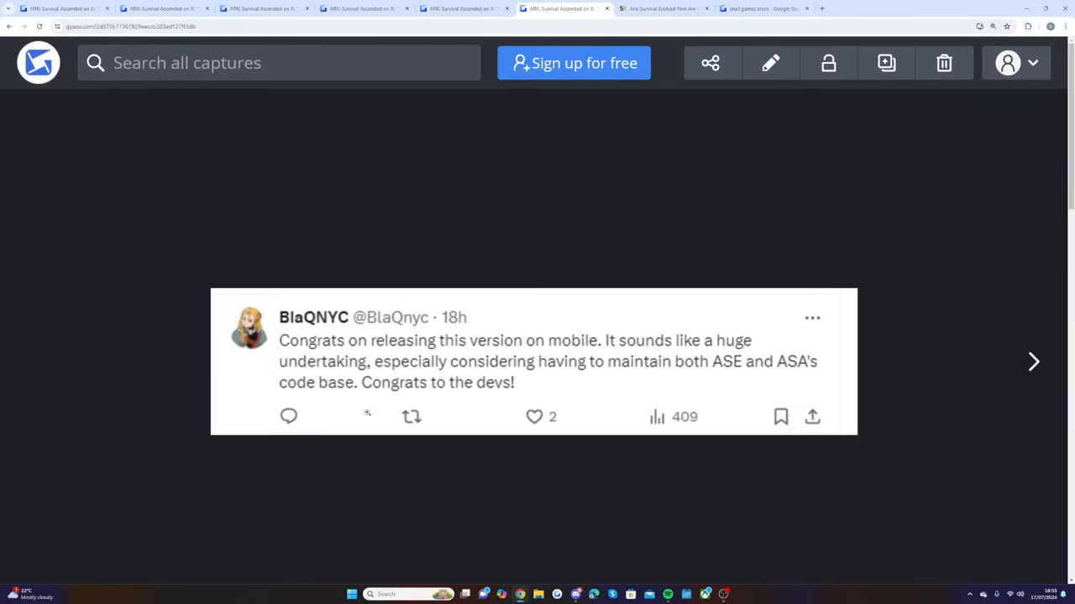
mouse_move(118, 194)
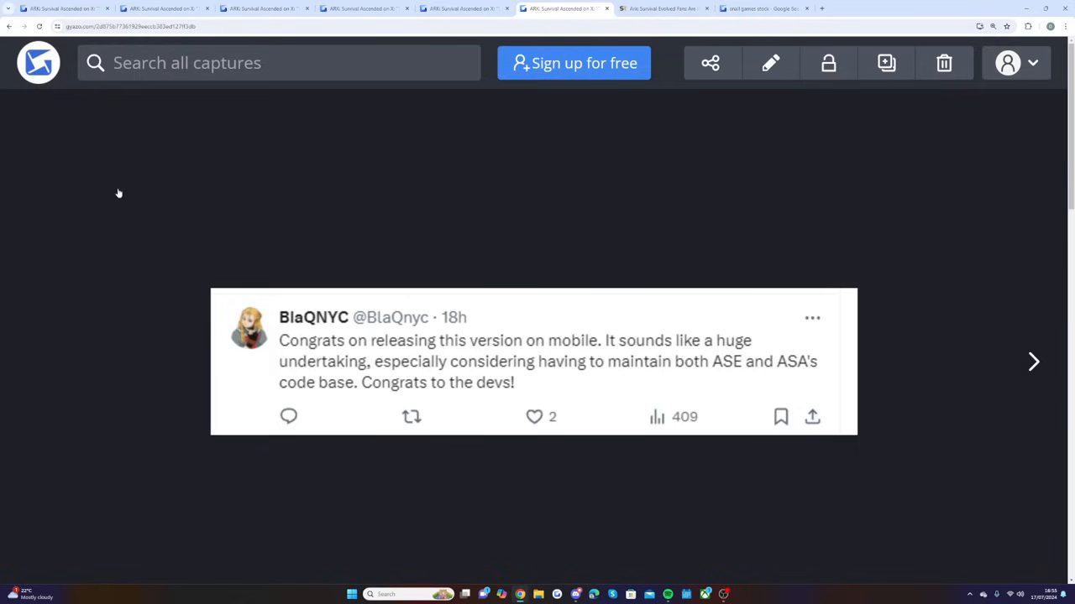
mouse_move(134, 190)
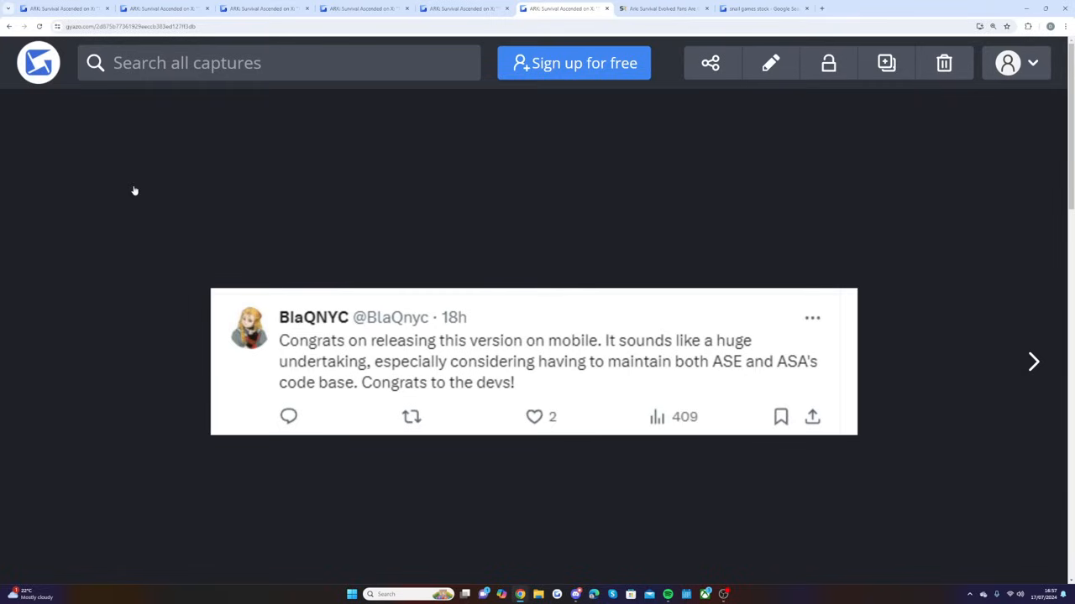
mouse_move(390, 258)
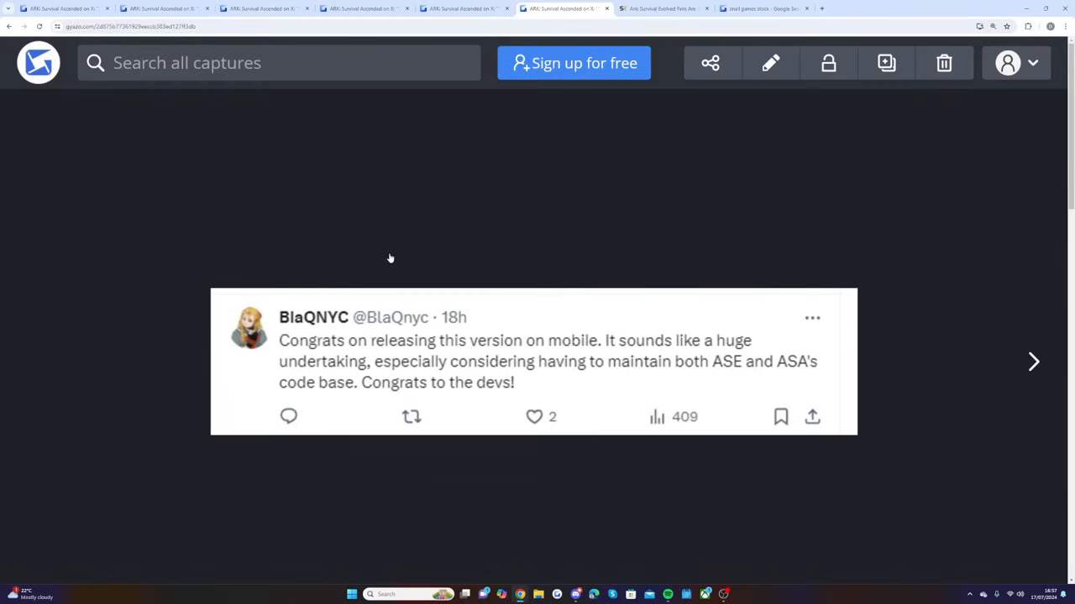
mouse_move(613, 101)
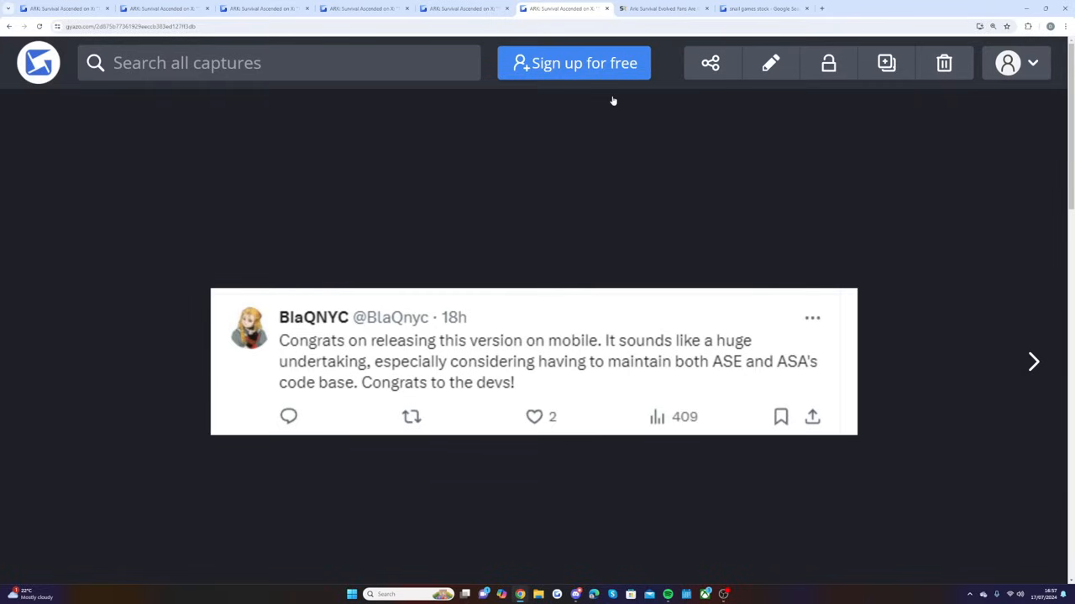
Switch to the ScreenRant article on Ark: Survival Evolved Ultimate Edition coming to mobile
left_click(661, 9)
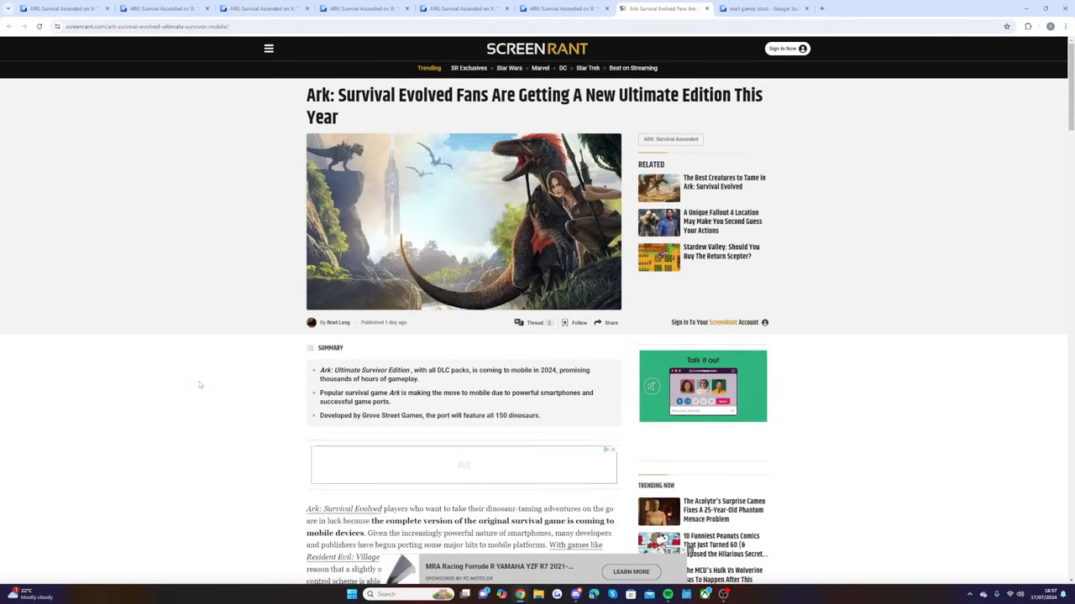
scroll("down", 3)
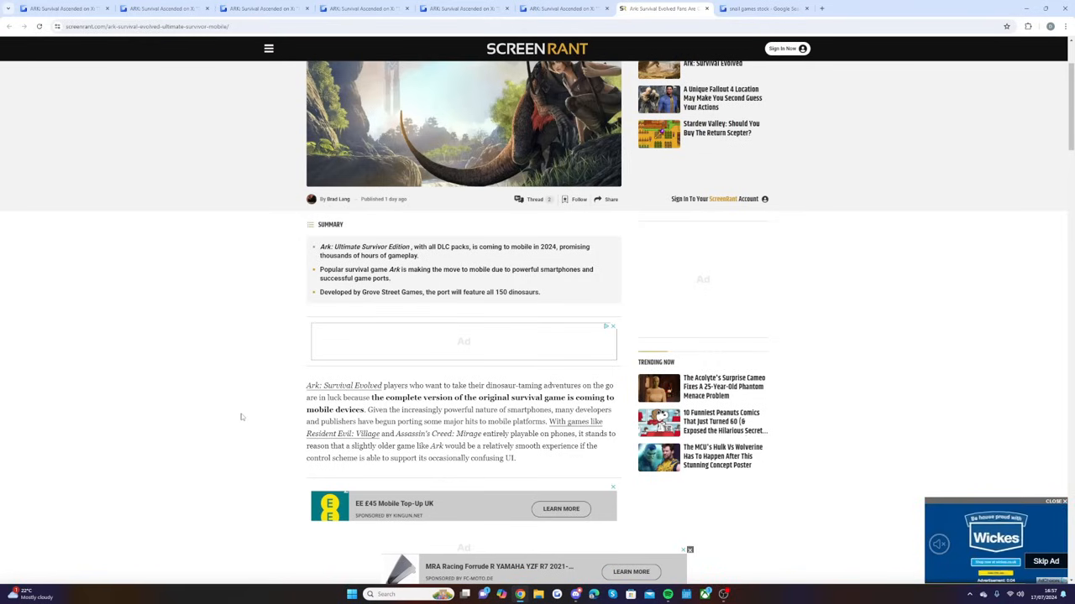
scroll("down", 3)
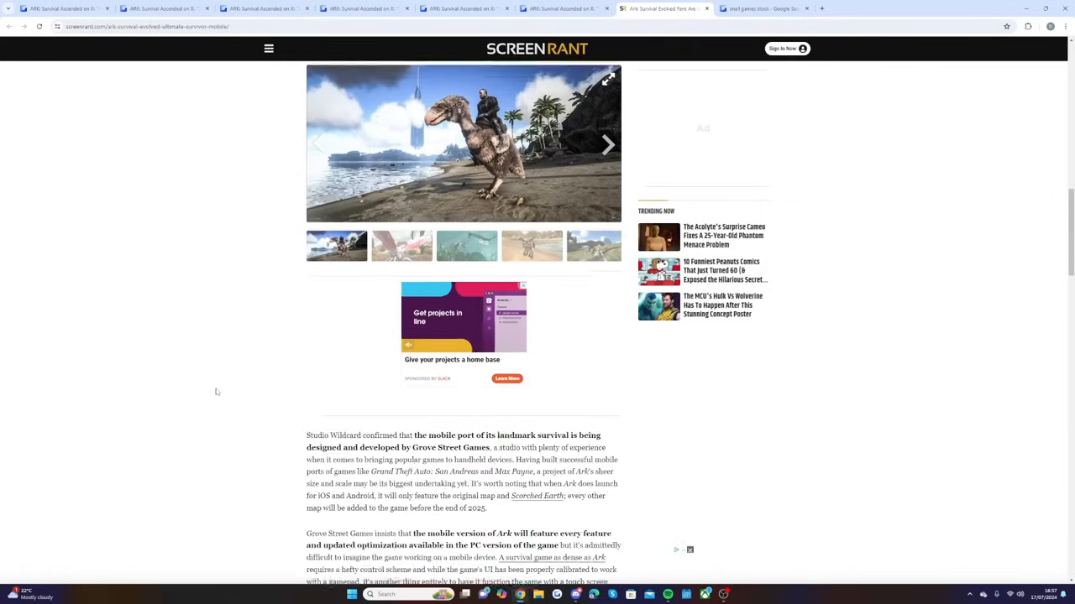
scroll("down", 3)
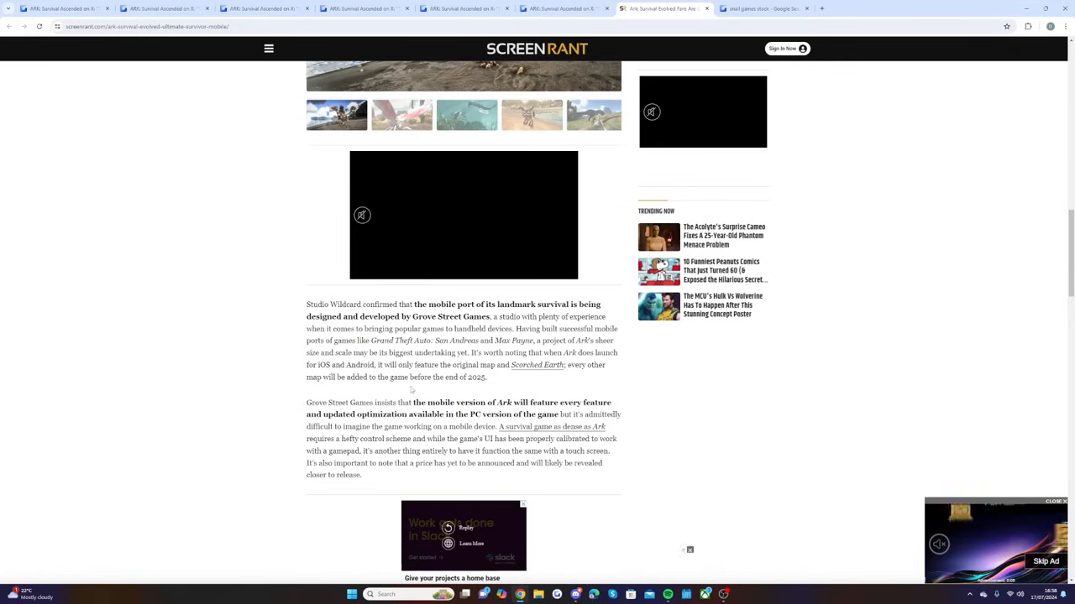
scroll("up", 3)
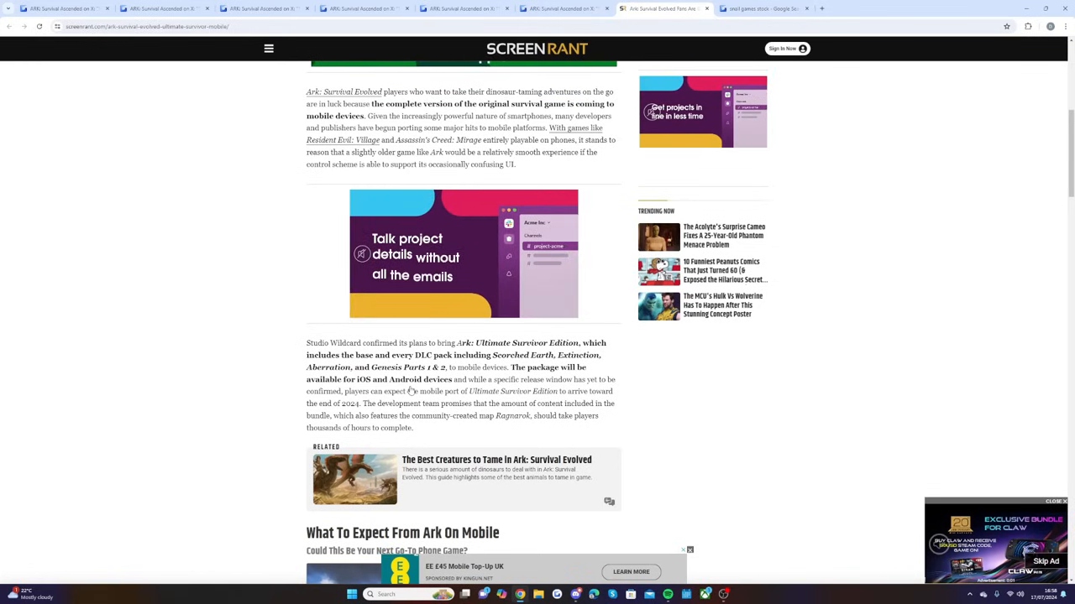
scroll("up", 3)
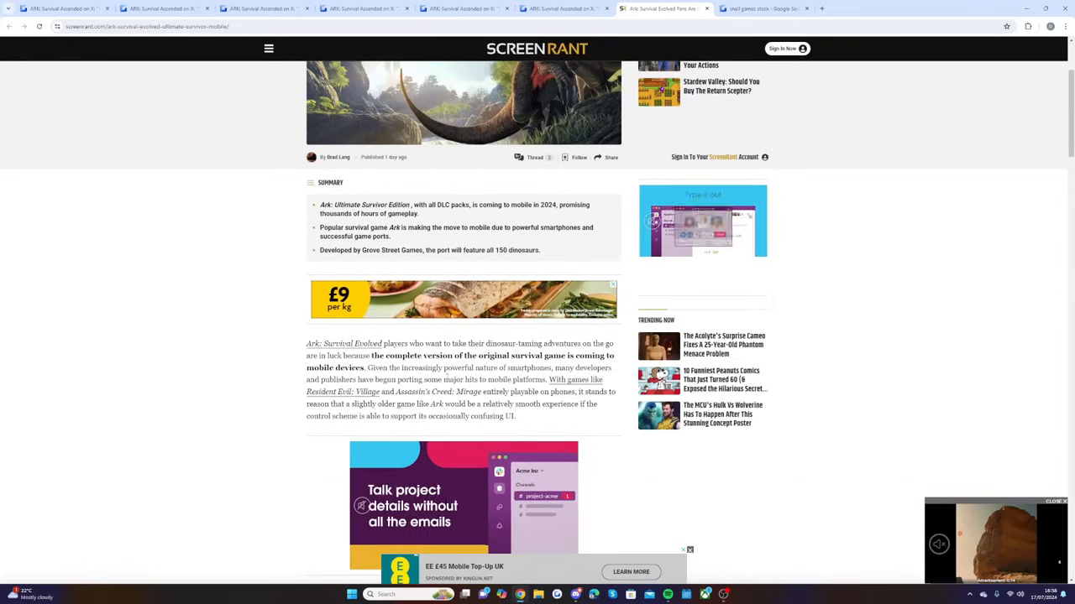
scroll("down", 3)
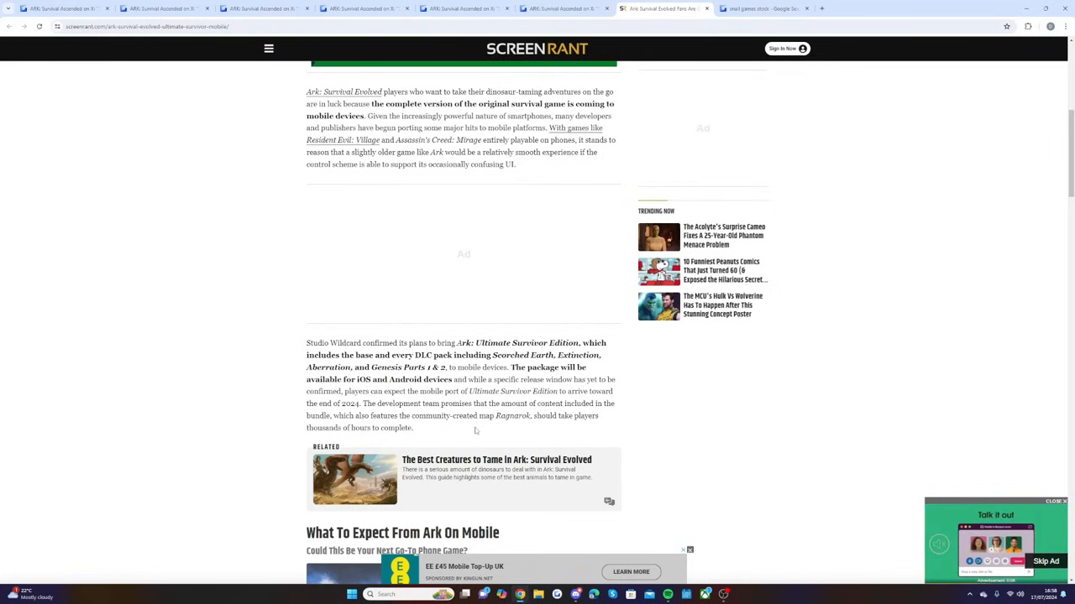
scroll("down", 3)
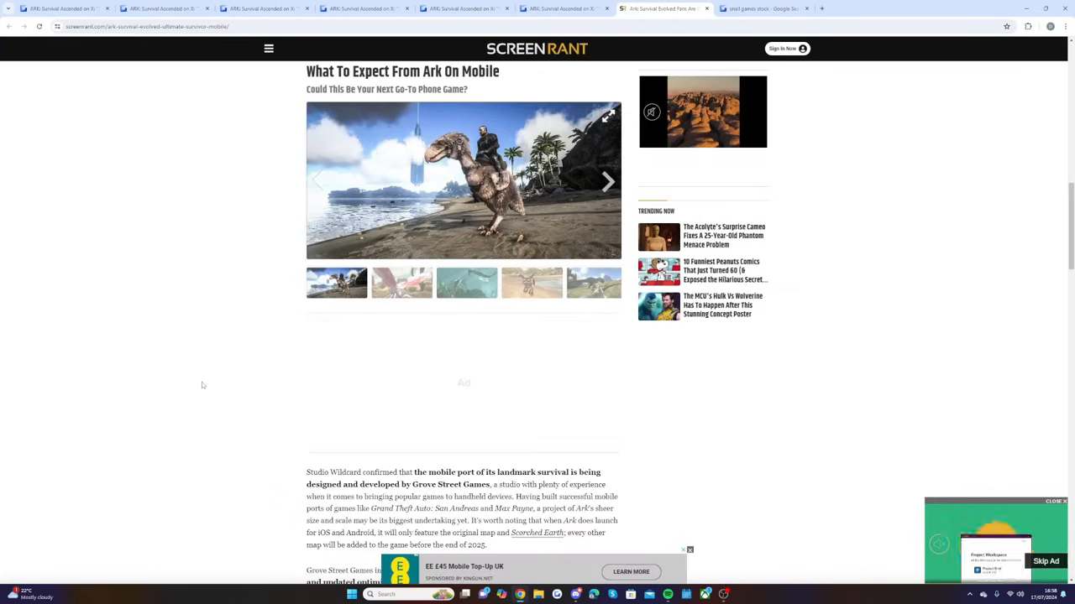
scroll("down", 3)
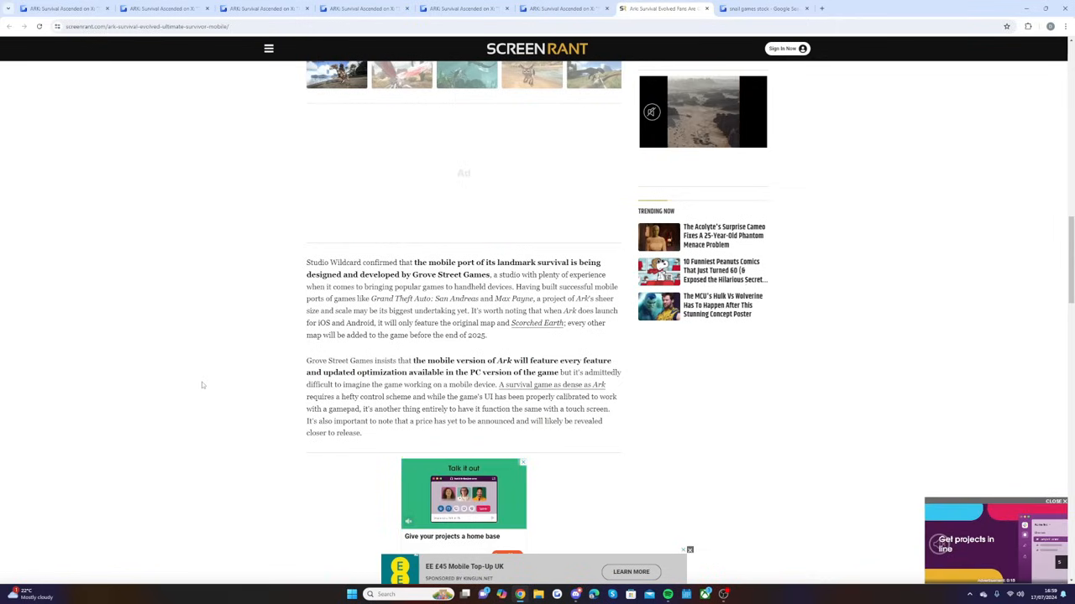
scroll("down", 3)
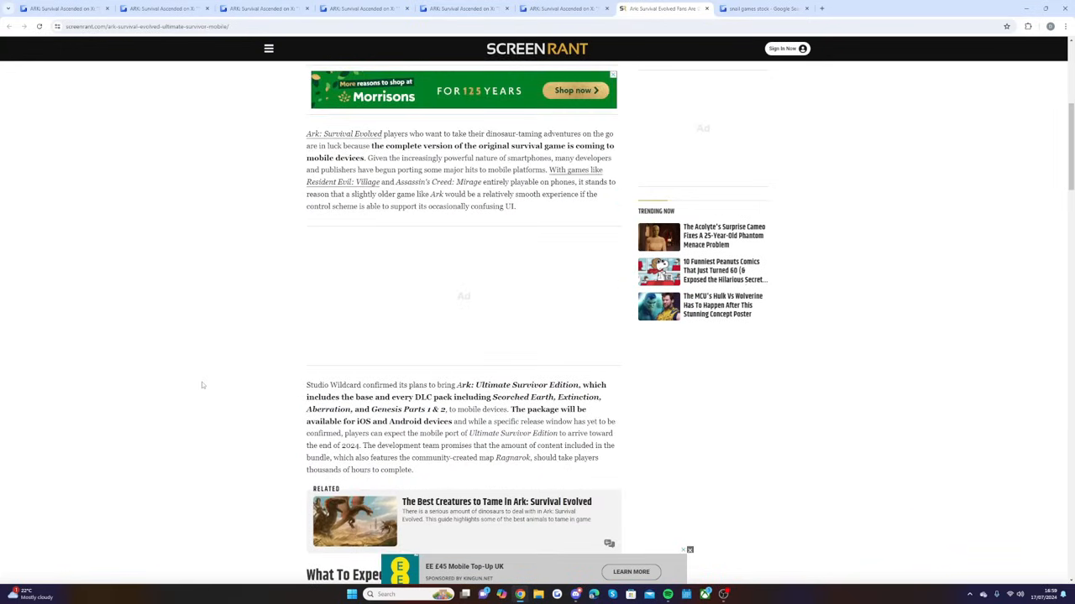
scroll("up", 3)
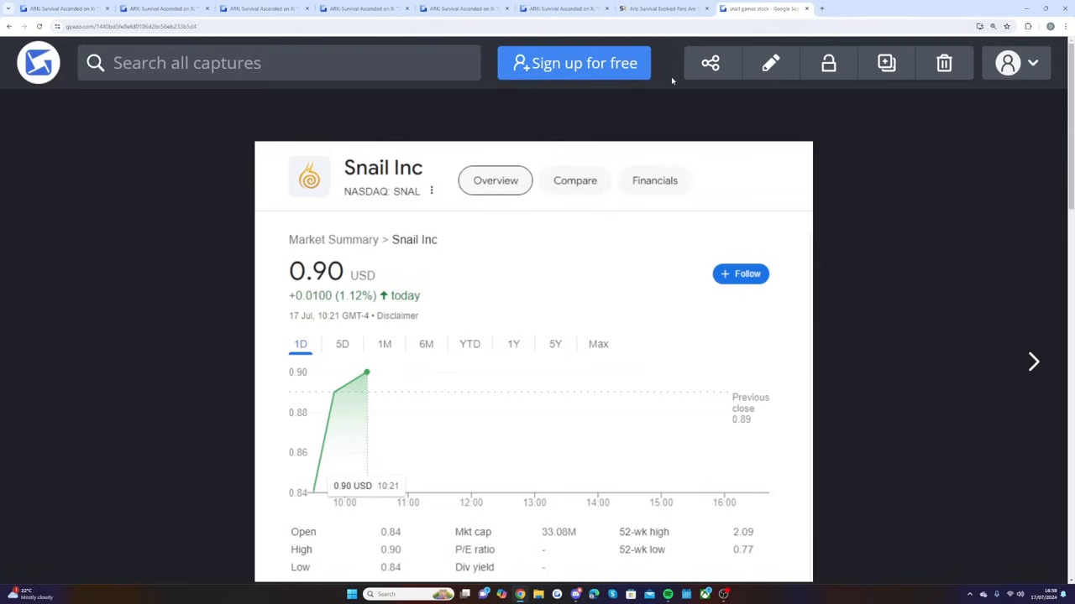
mouse_move(621, 106)
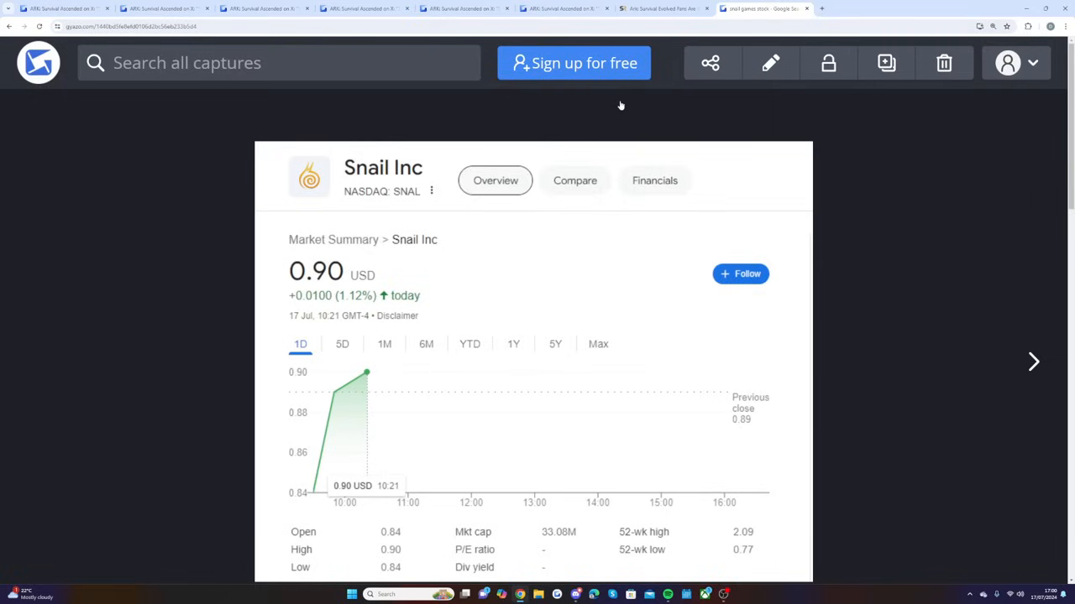
mouse_move(385, 296)
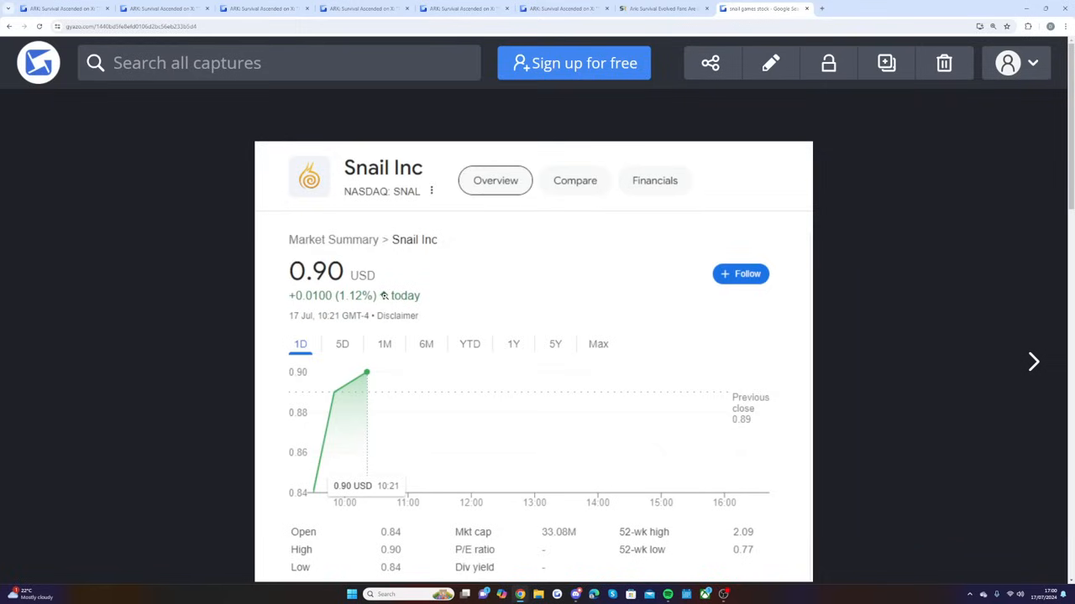
mouse_move(436, 281)
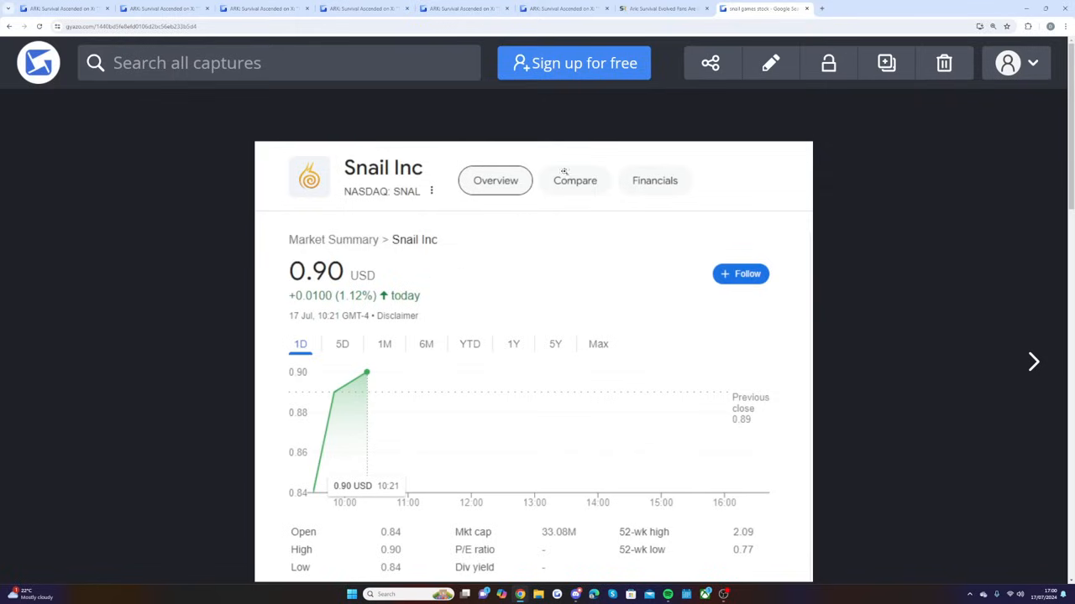
left_click(1034, 361)
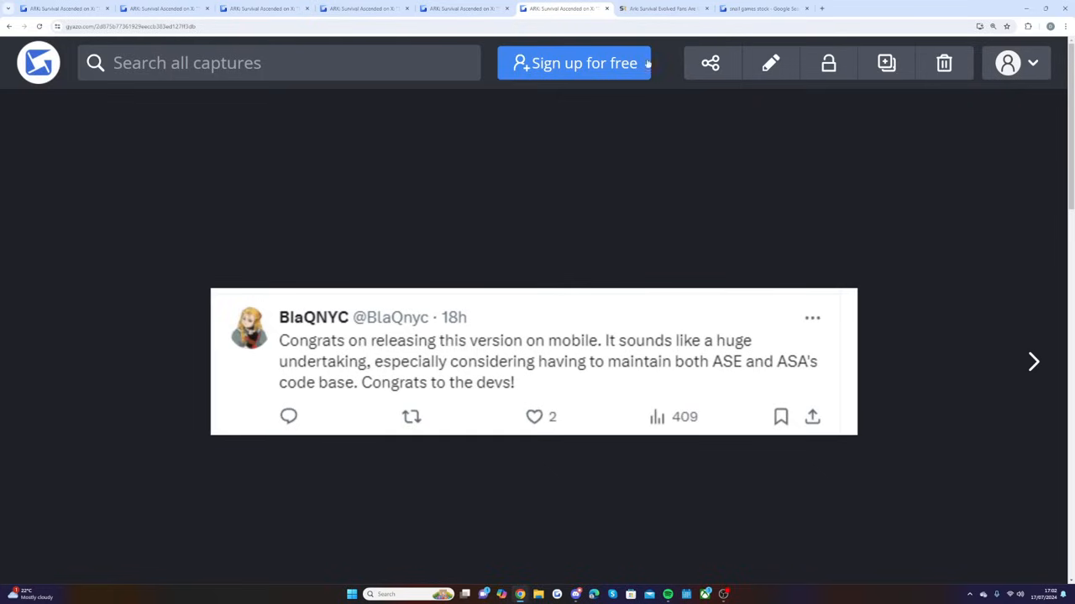
mouse_move(753, 91)
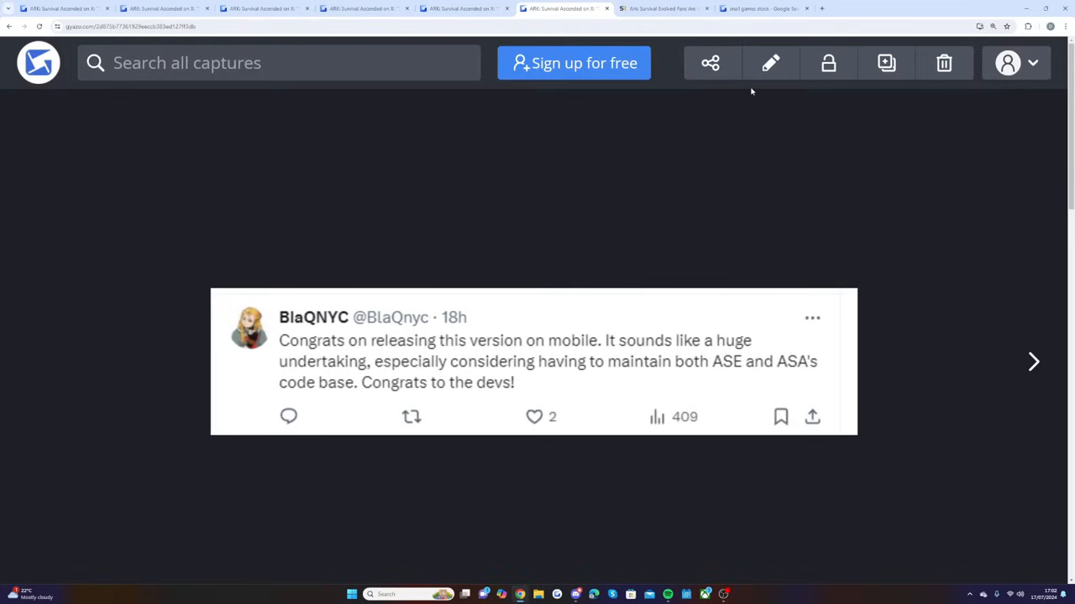